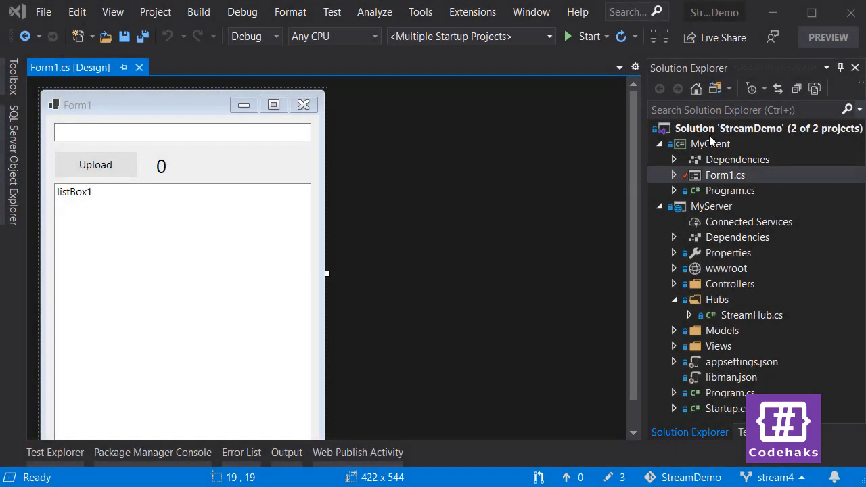
pyautogui.moveTo(716, 183)
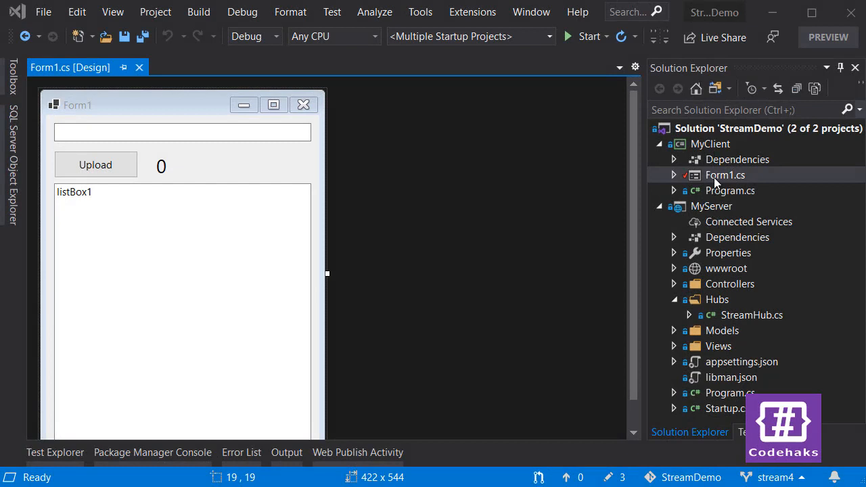
pyautogui.moveTo(716, 181)
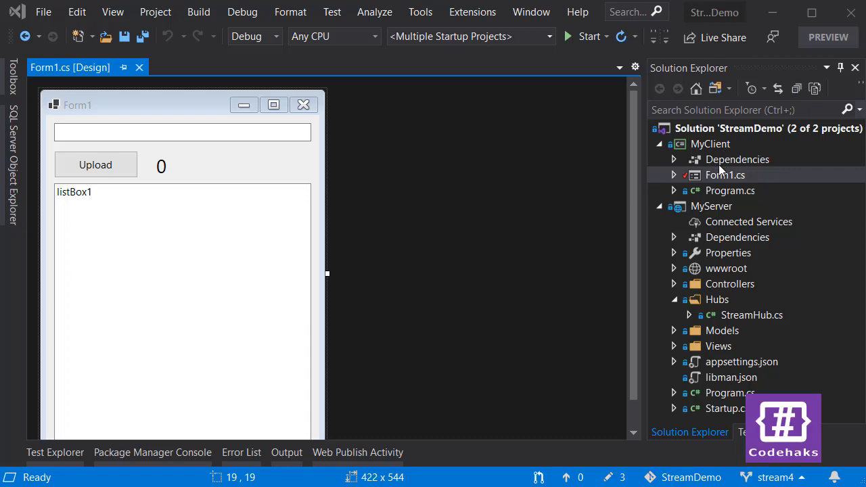
pyautogui.moveTo(731, 235)
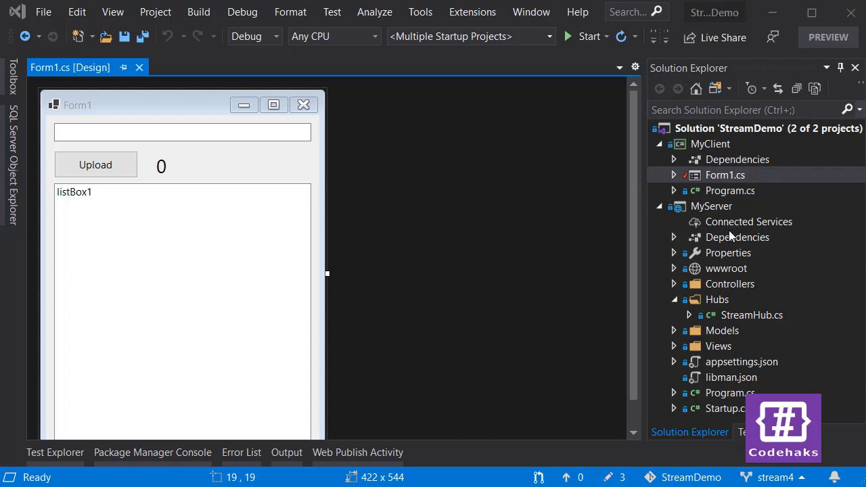
pyautogui.moveTo(732, 240)
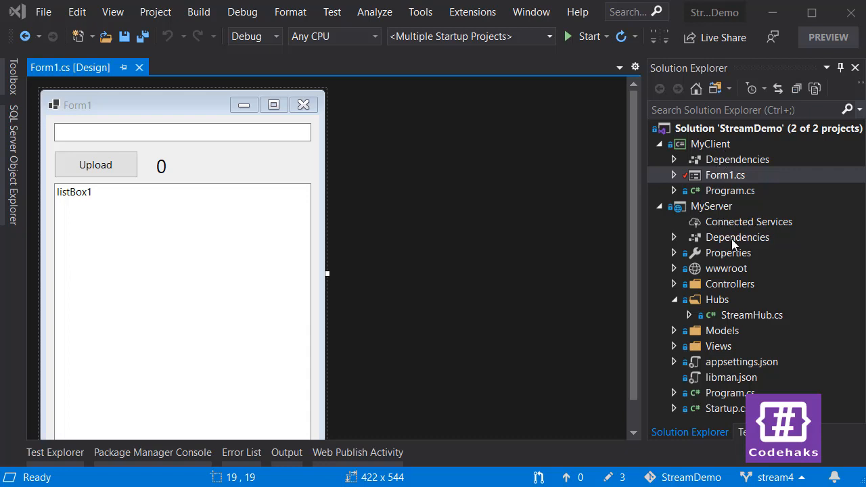
pyautogui.moveTo(731, 247)
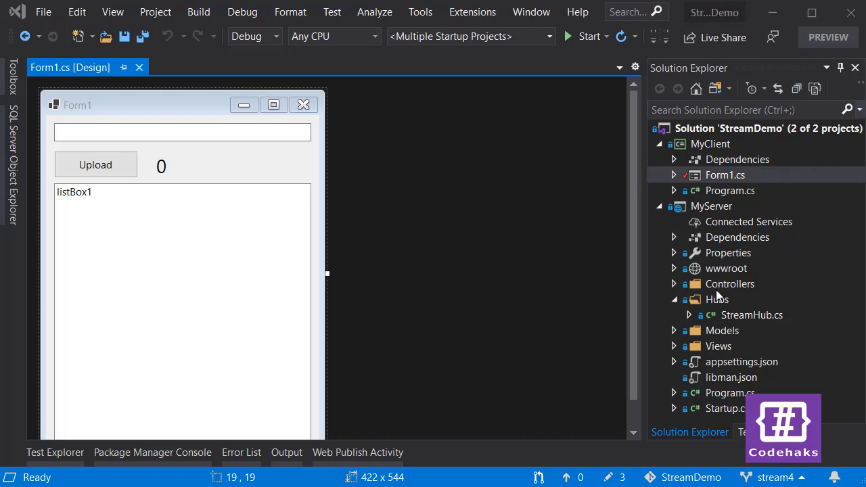
pyautogui.moveTo(765, 327)
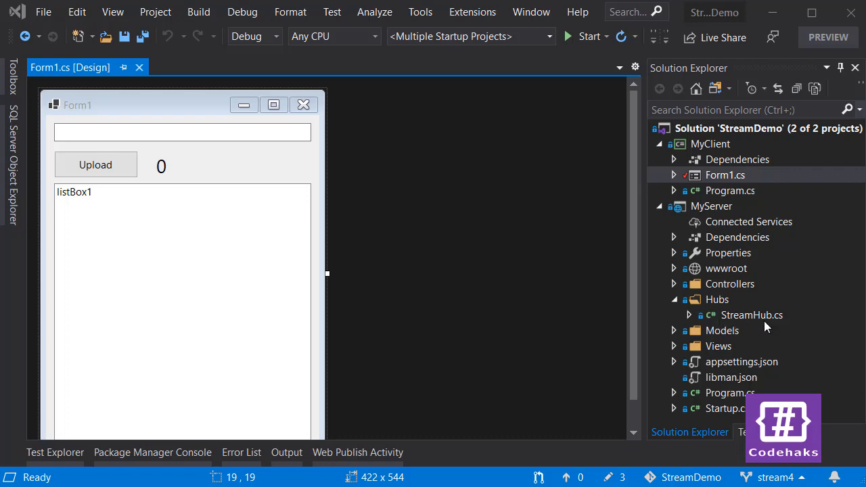
# Open StreamHub.cs from MyServer > Hubs in the editor
pyautogui.doubleClick(752, 314)
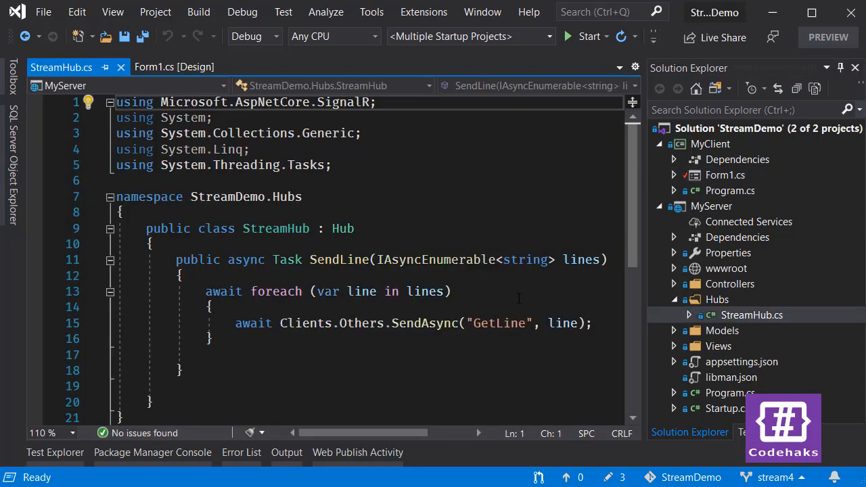
# Switch to the Form1.cs [Design] tab and open the form's code view
pyautogui.click(174, 67)
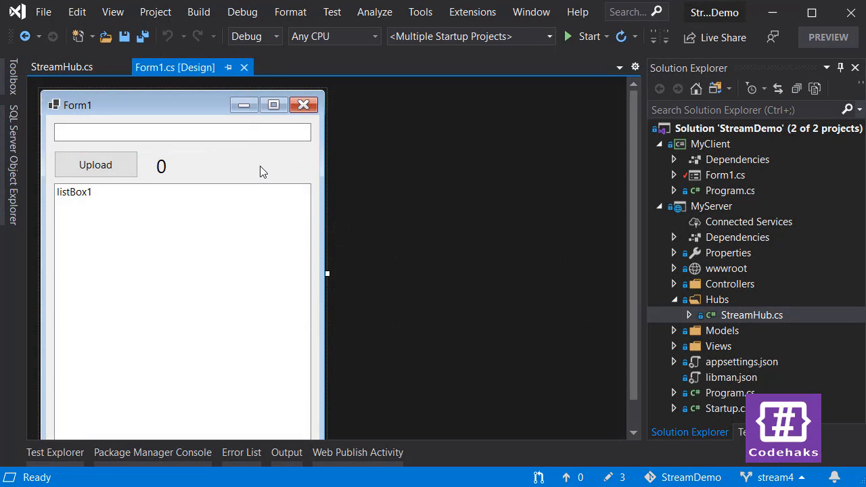
pyautogui.click(183, 132)
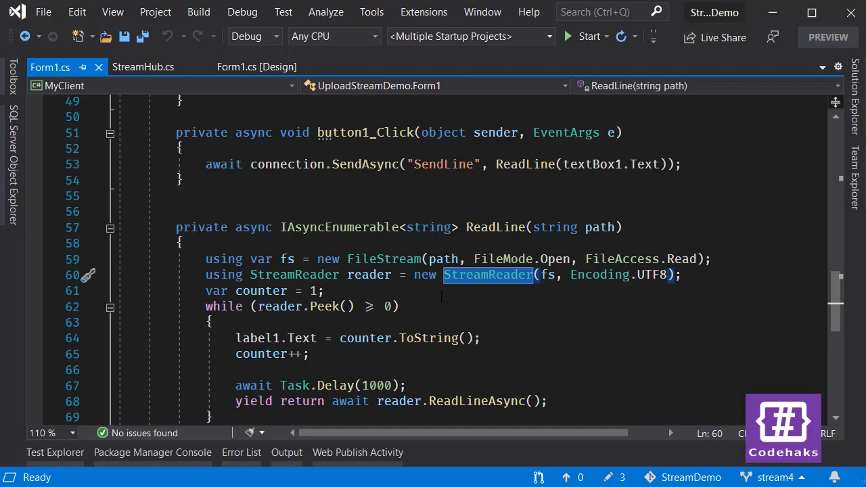
pyautogui.scroll(-3)
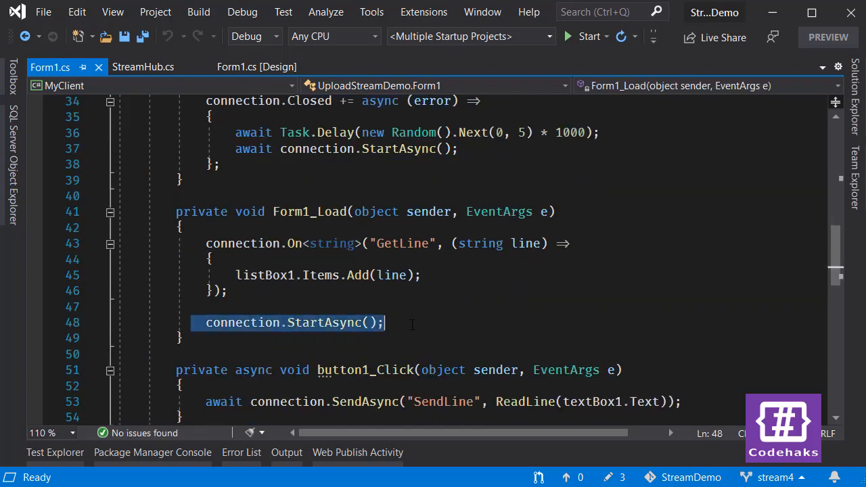
pyautogui.scroll(-3)
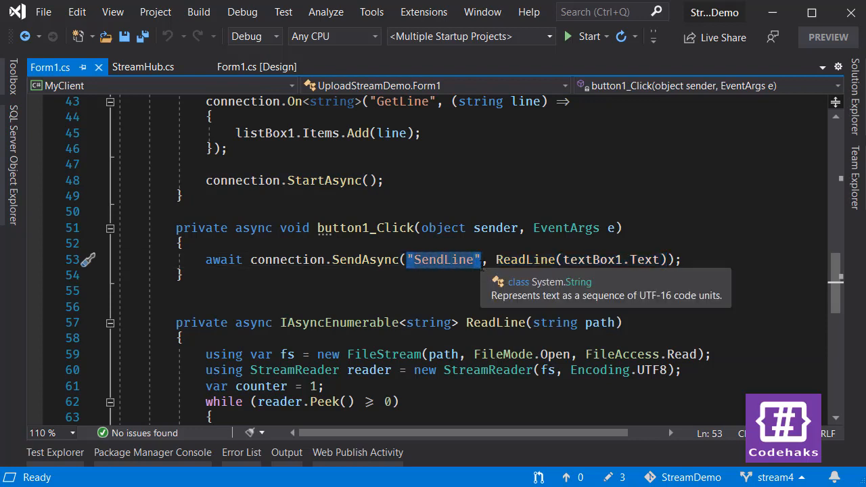
pyautogui.moveTo(475, 271)
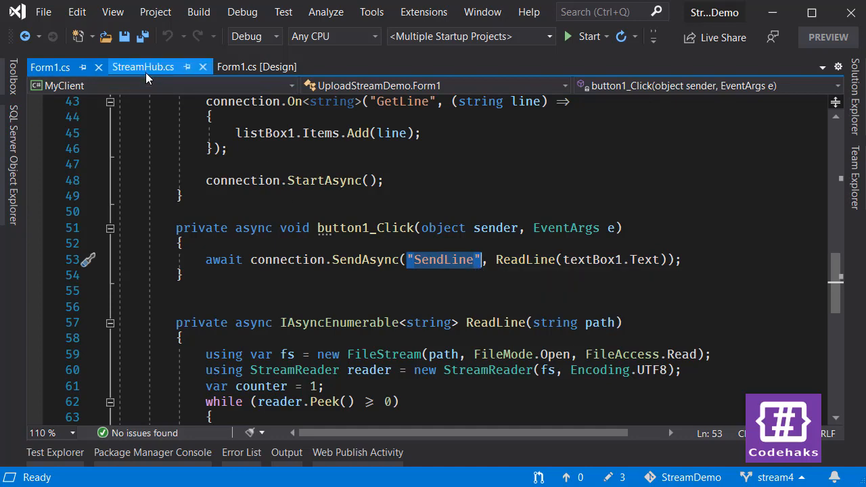
# Walk through StreamHub's Hub base class and the SendLine method forwarding lines as GetLine
pyautogui.click(143, 66)
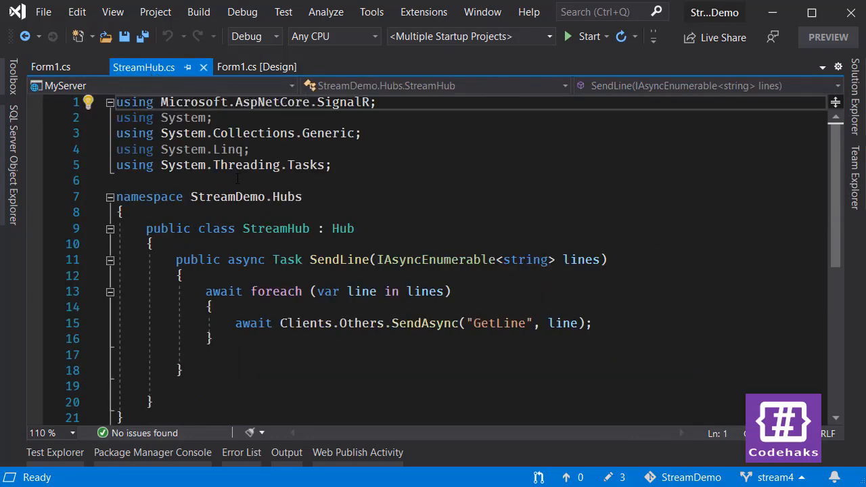
pyautogui.doubleClick(341, 228)
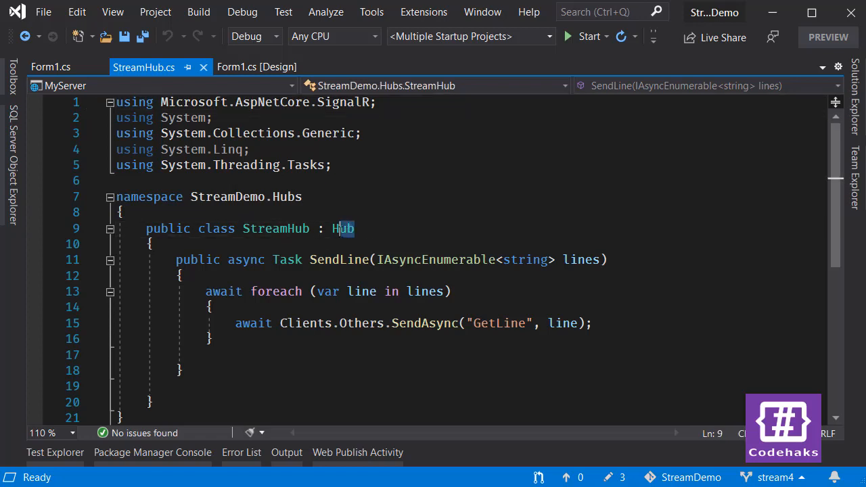
pyautogui.doubleClick(342, 228)
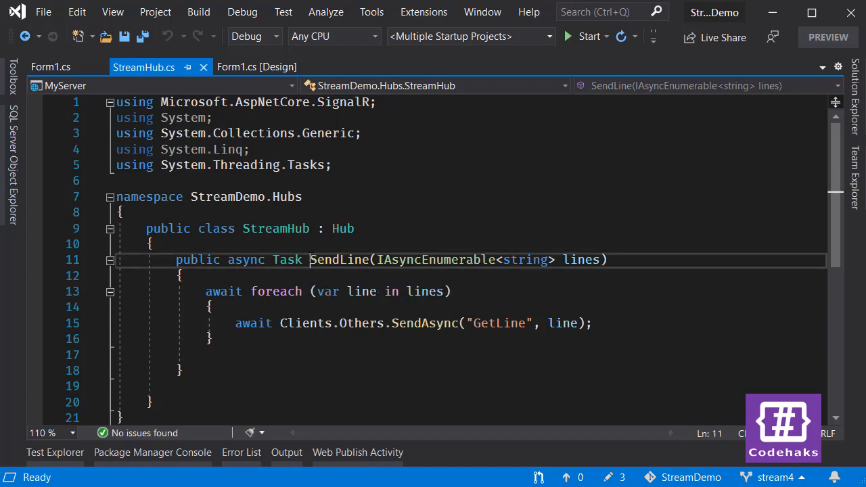
pyautogui.doubleClick(339, 260)
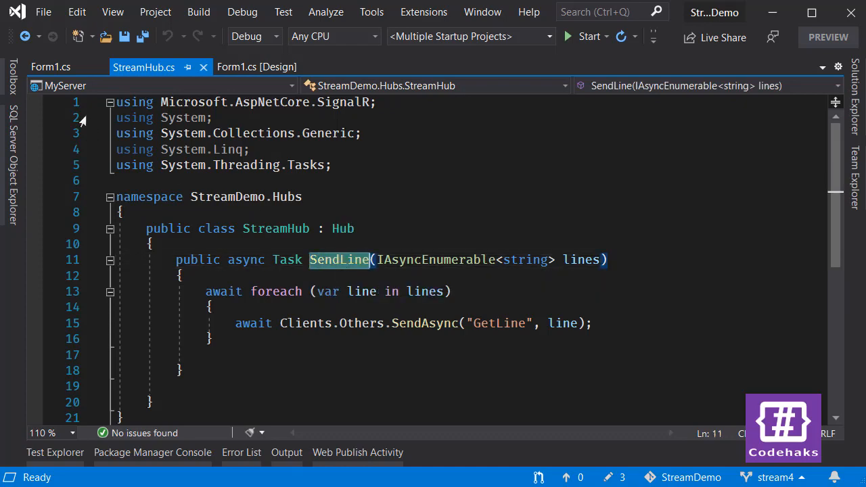
pyautogui.click(50, 67)
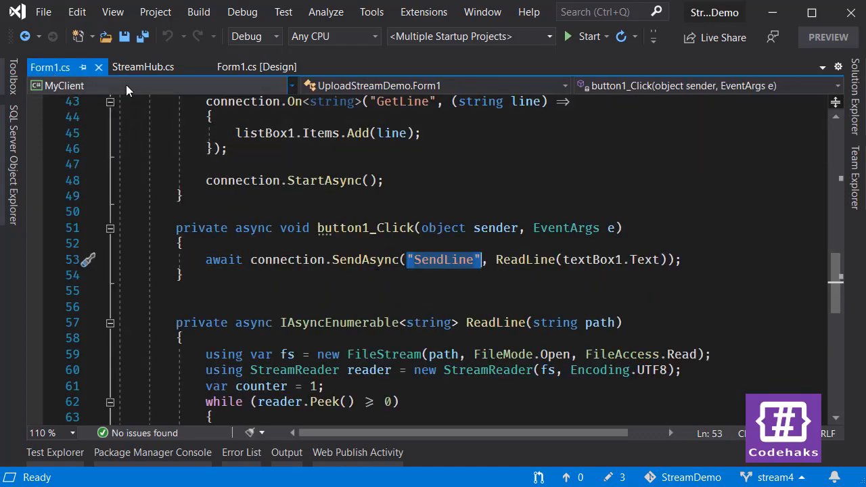
pyautogui.click(143, 67)
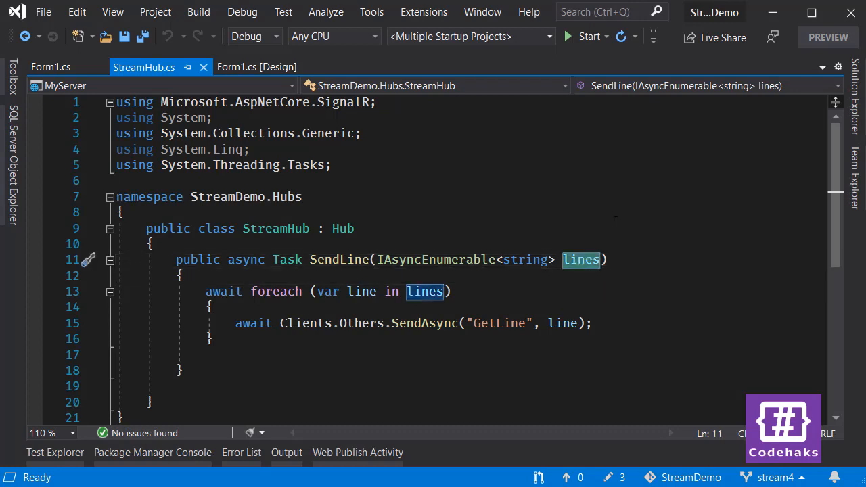
pyautogui.moveTo(364, 307)
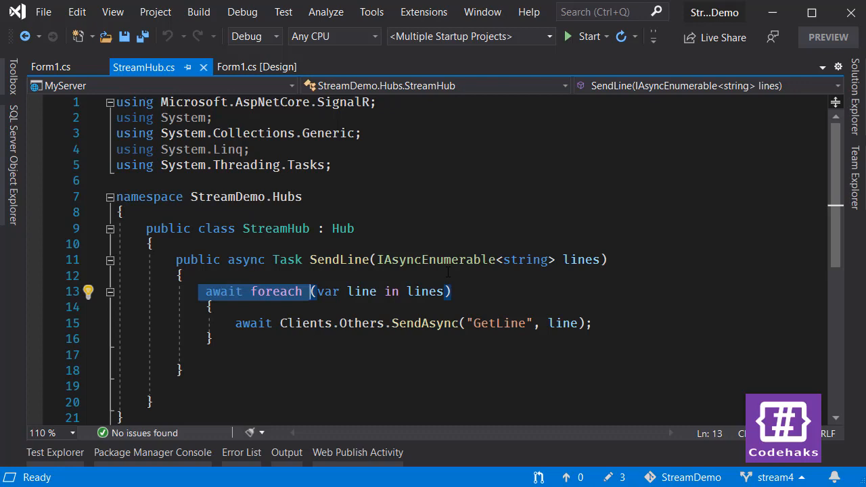
pyautogui.click(209, 307)
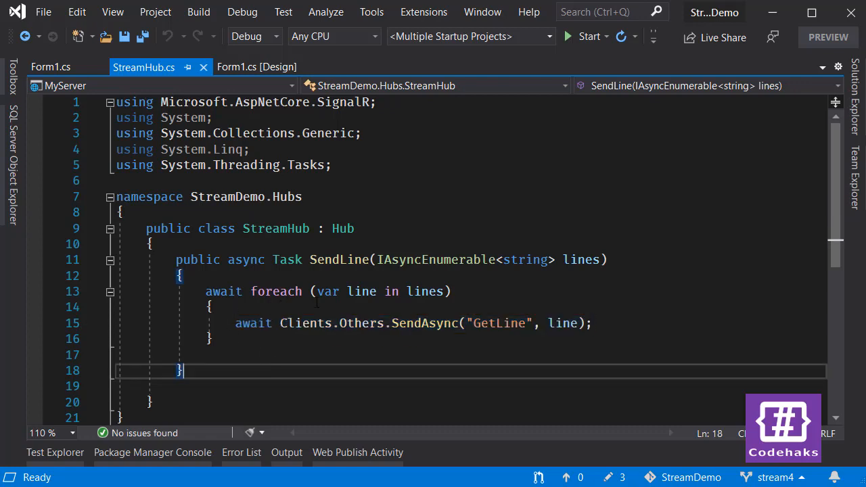
pyautogui.doubleClick(361, 291)
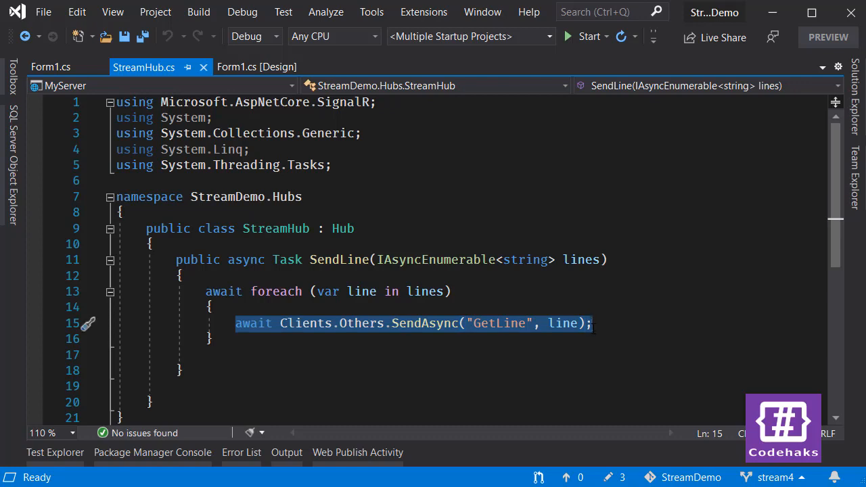
pyautogui.moveTo(446, 276)
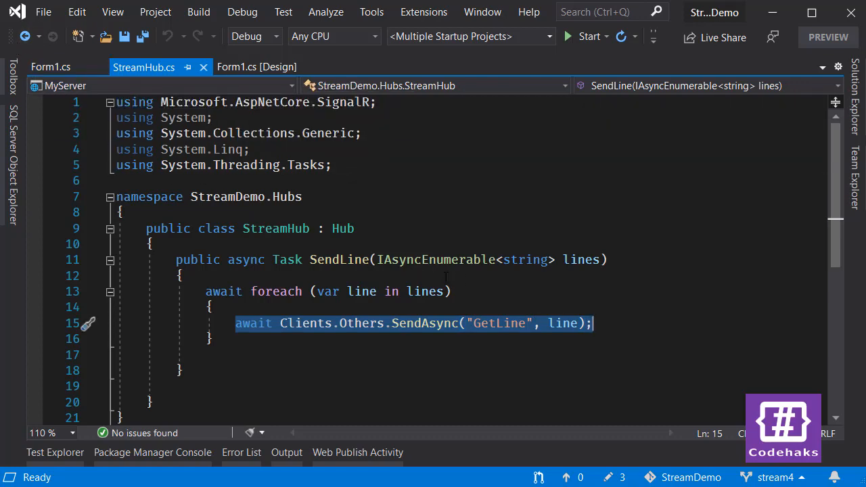
pyautogui.moveTo(452, 281)
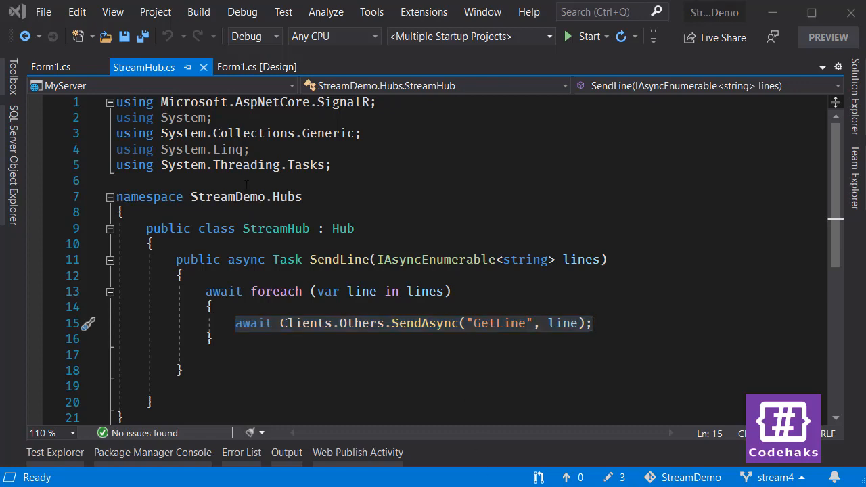
# Start debugging to launch the MyServer console and the Form1 client windows
pyautogui.click(242, 12)
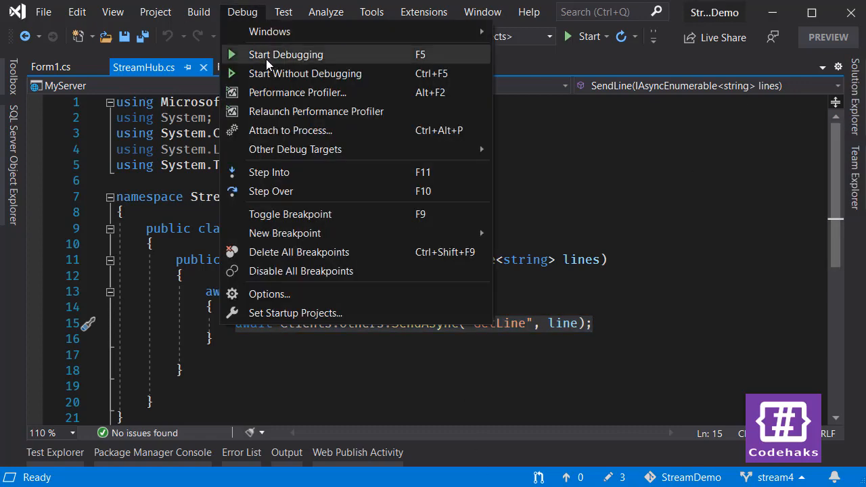
pyautogui.click(285, 54)
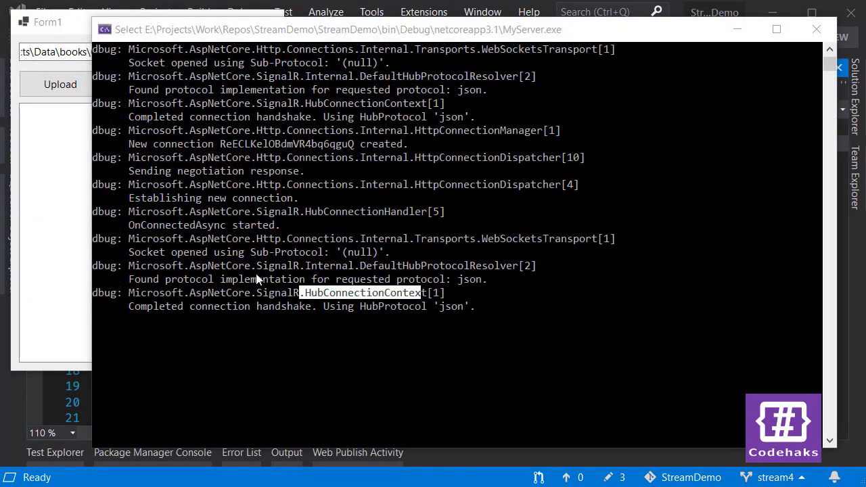
pyautogui.moveTo(283, 198)
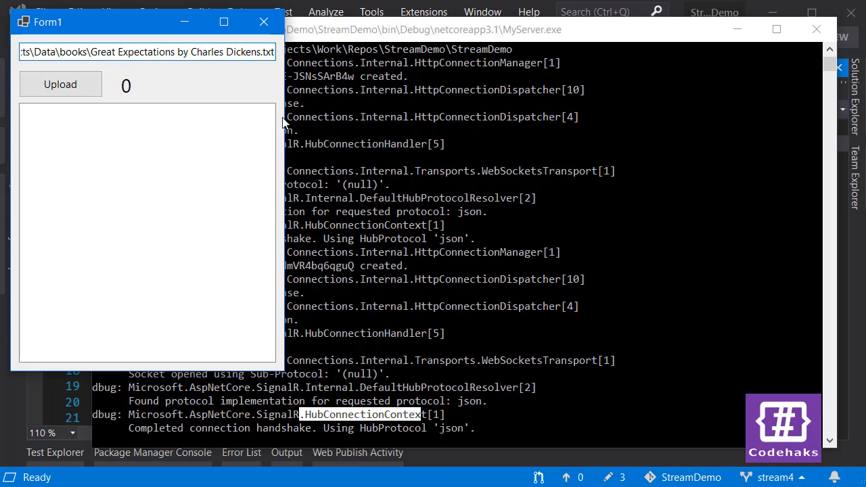
pyautogui.moveTo(284, 123)
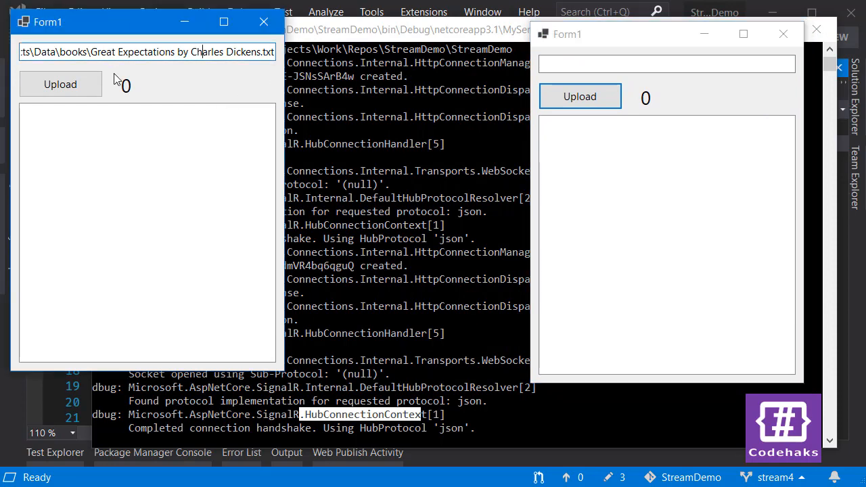
# Upload the Great Expectations file from the first client, then check the server console
pyautogui.click(61, 84)
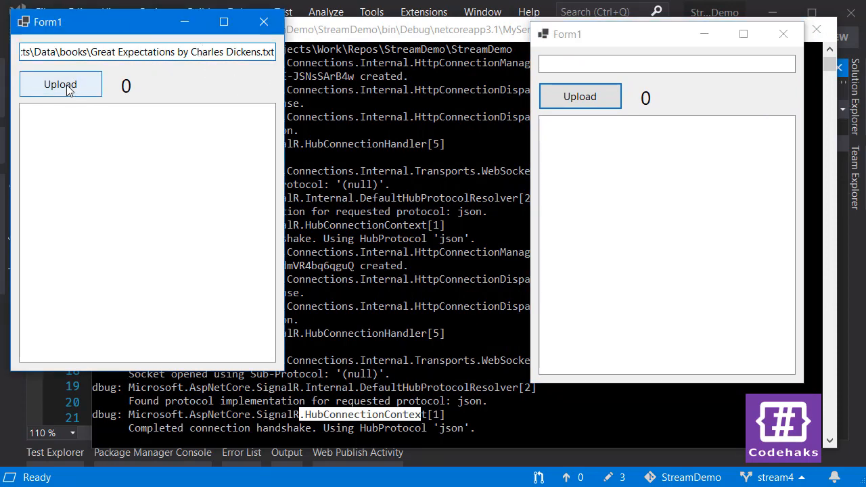
pyautogui.click(61, 84)
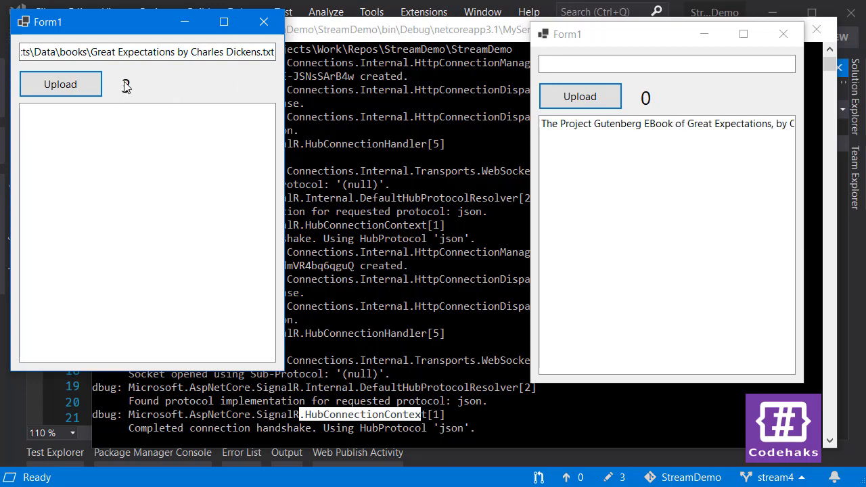
pyautogui.click(60, 84)
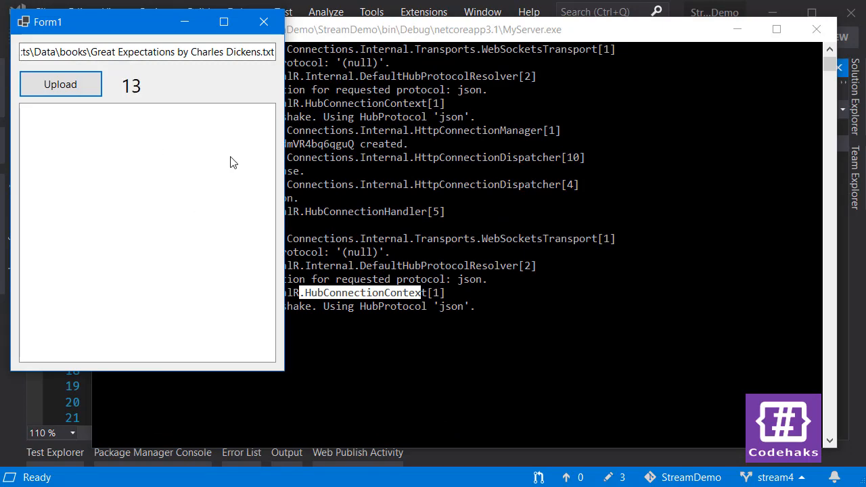
pyautogui.click(454, 29)
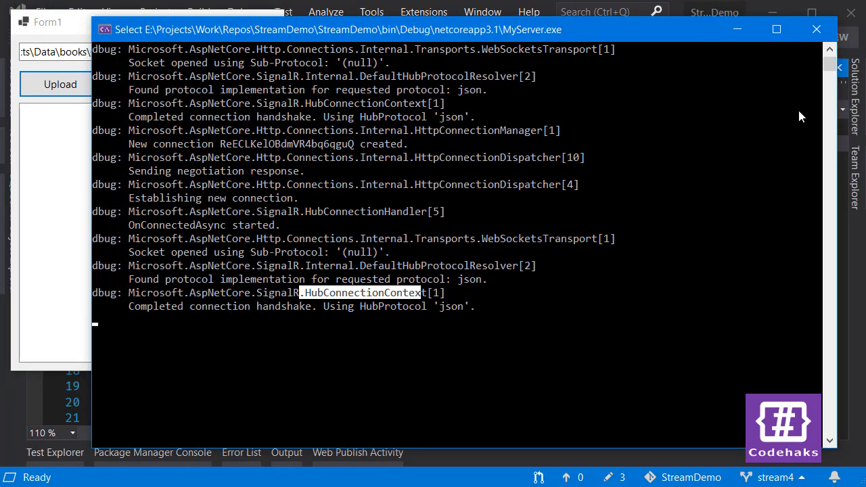
pyautogui.click(816, 29)
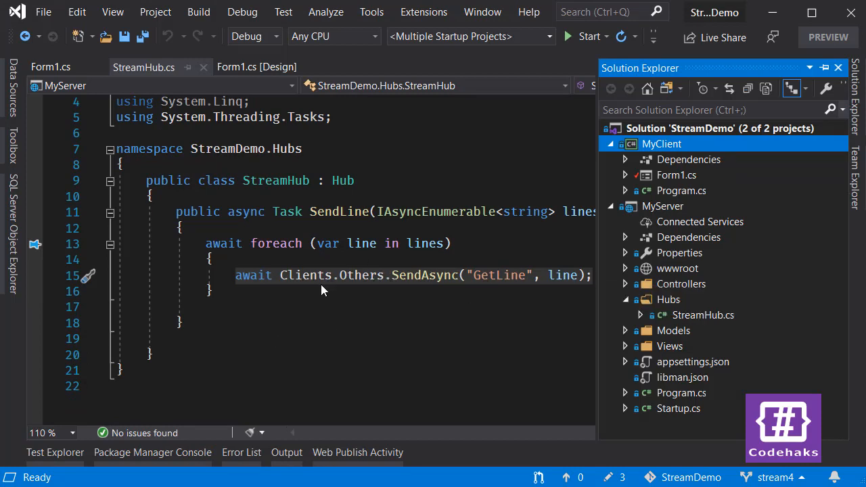
pyautogui.moveTo(528, 276)
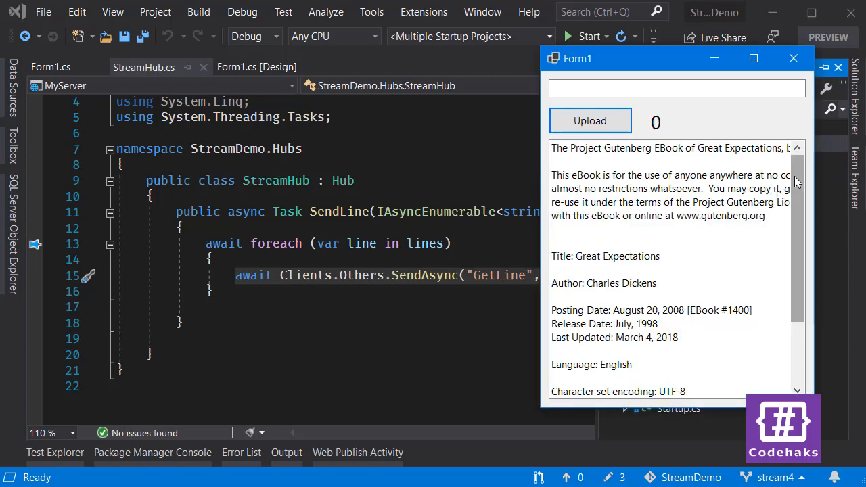
# Scroll the second client's list box through the received title, author, dates and language lines
pyautogui.scroll(-3)
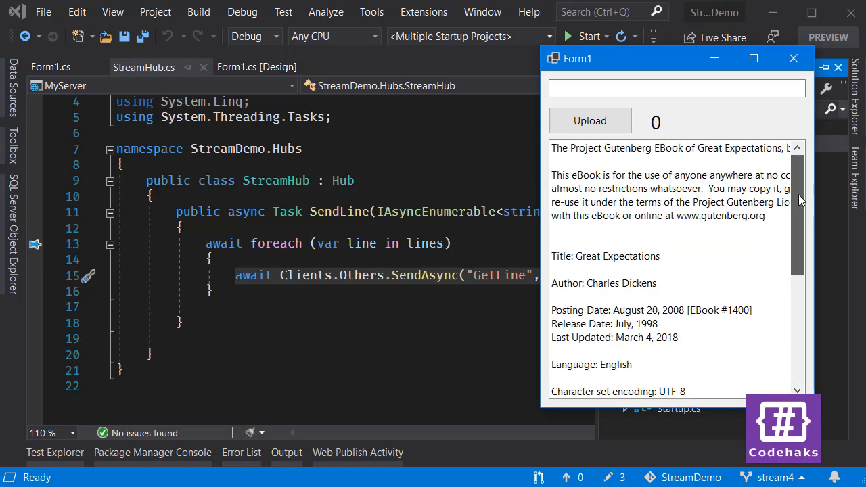
pyautogui.scroll(-3)
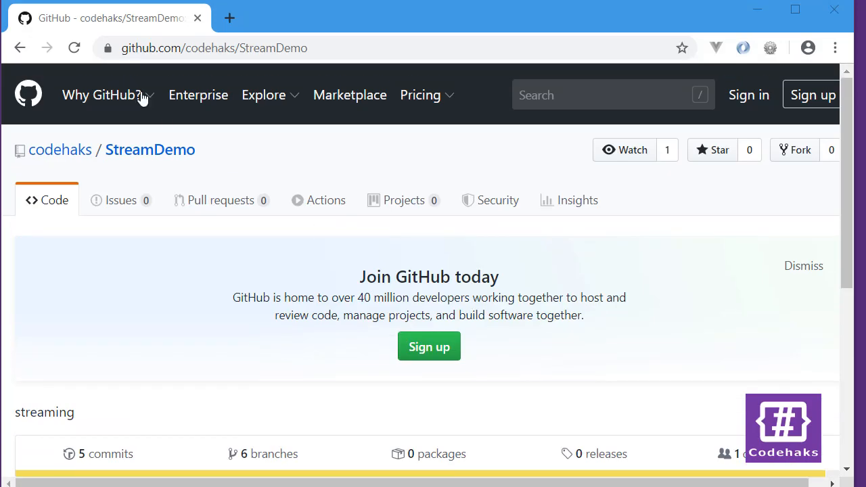
# Highlight the codehaks/StreamDemo address parts and scroll down the repository page
pyautogui.doubleClick(249, 48)
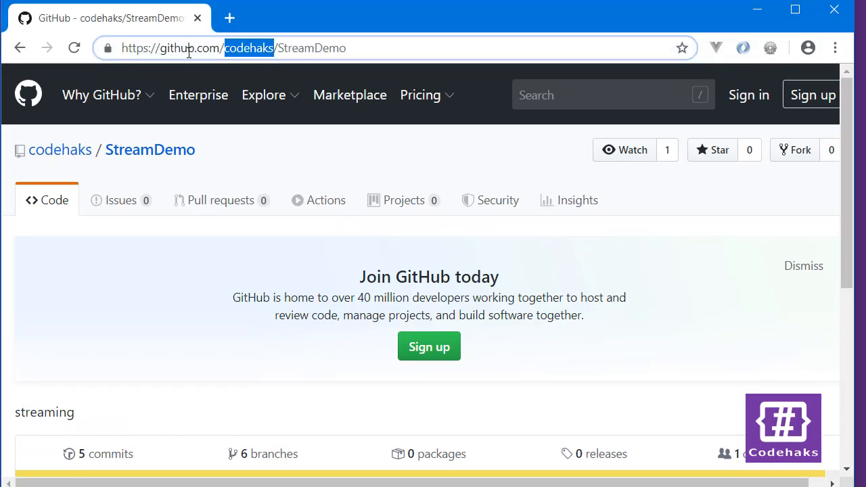
pyautogui.doubleClick(312, 48)
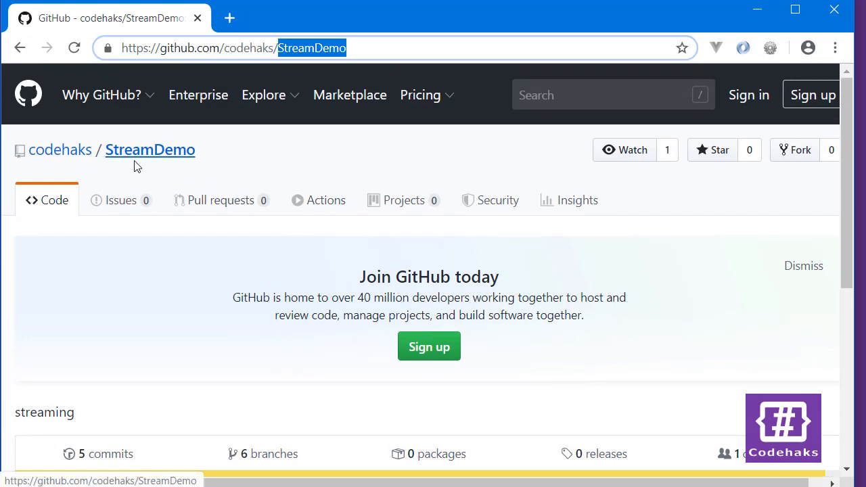
pyautogui.scroll(-3)
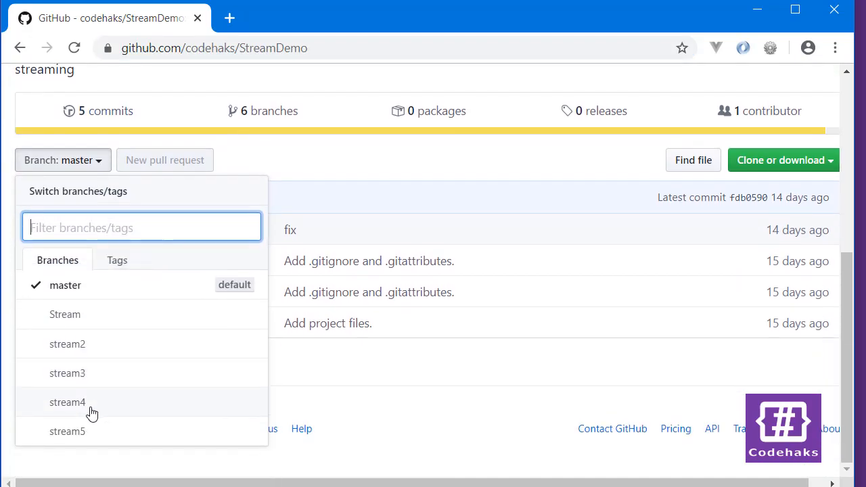
pyautogui.moveTo(33, 310)
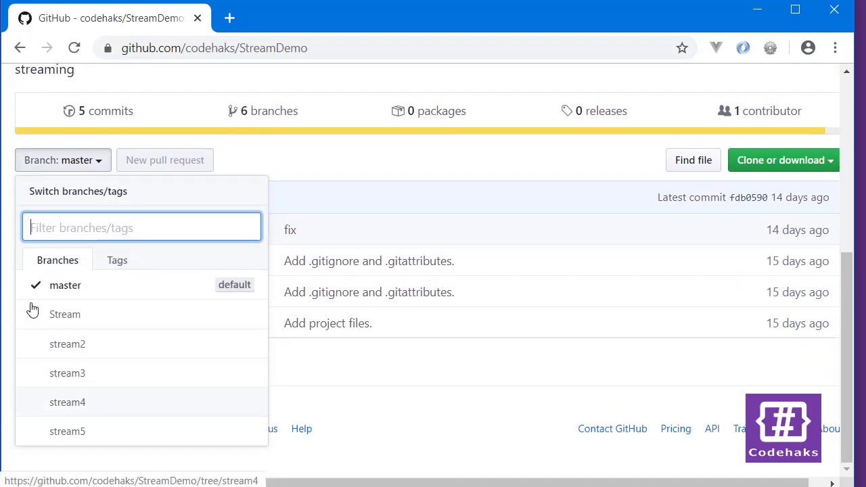
pyautogui.moveTo(111, 411)
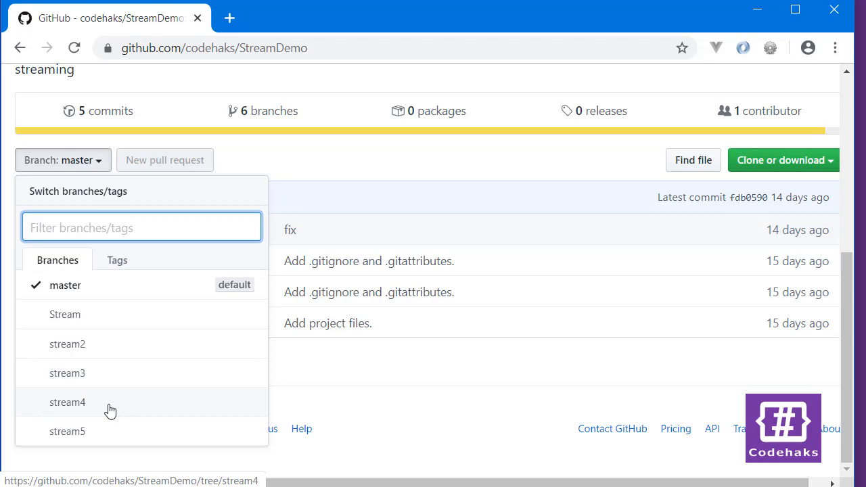
pyautogui.moveTo(107, 402)
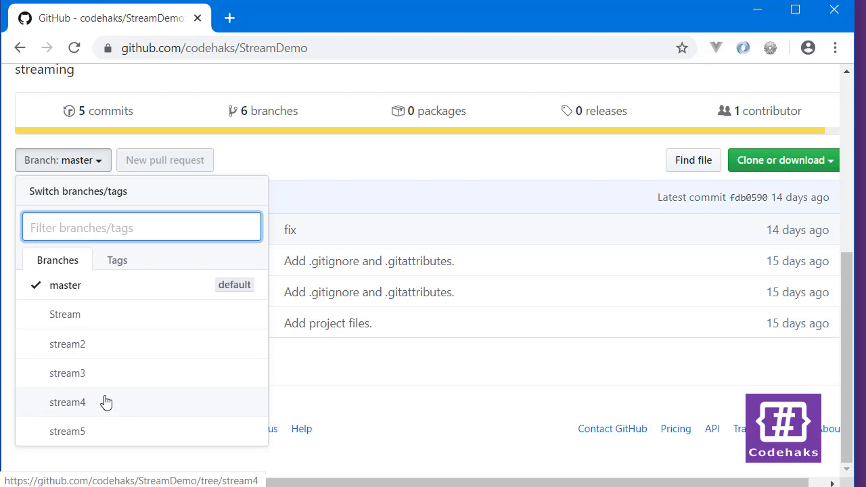
pyautogui.moveTo(89, 318)
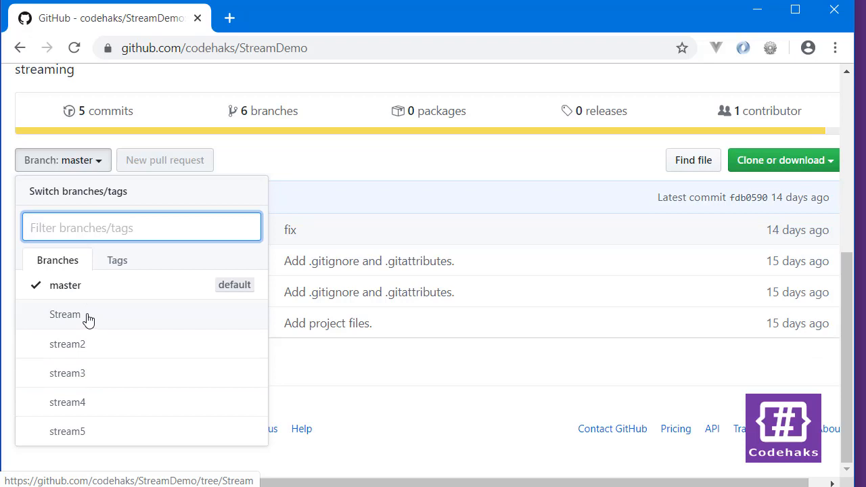
pyautogui.moveTo(101, 346)
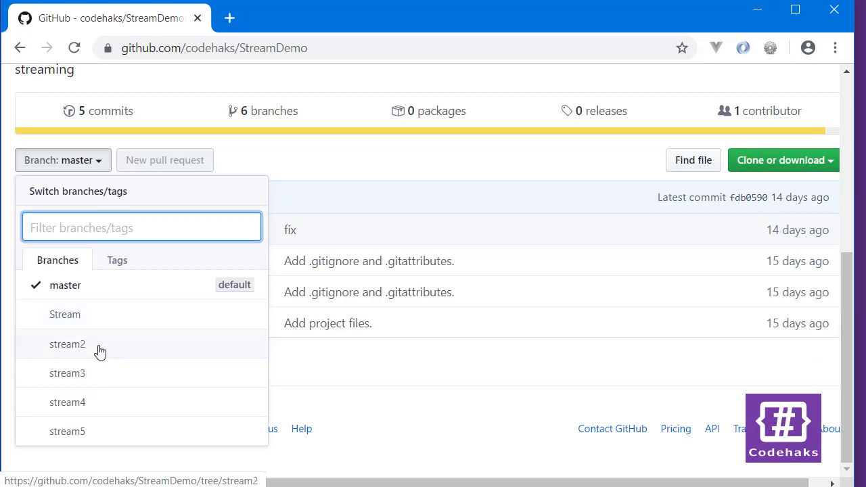
pyautogui.moveTo(79, 403)
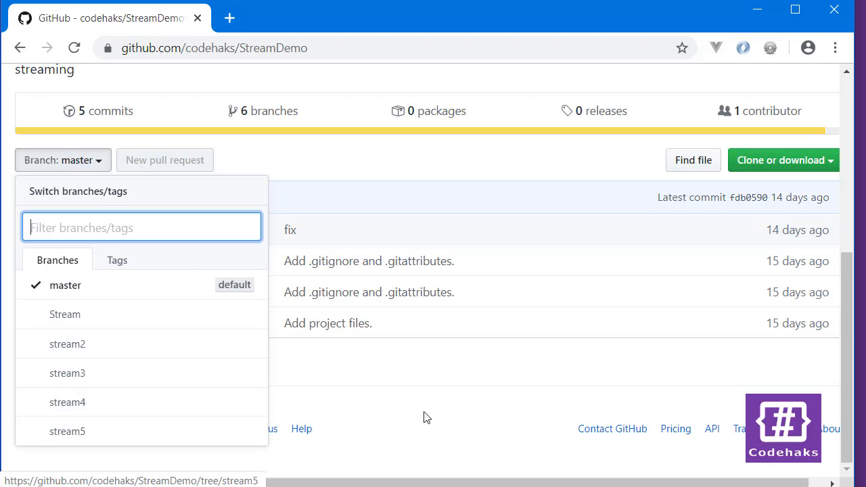
pyautogui.moveTo(434, 407)
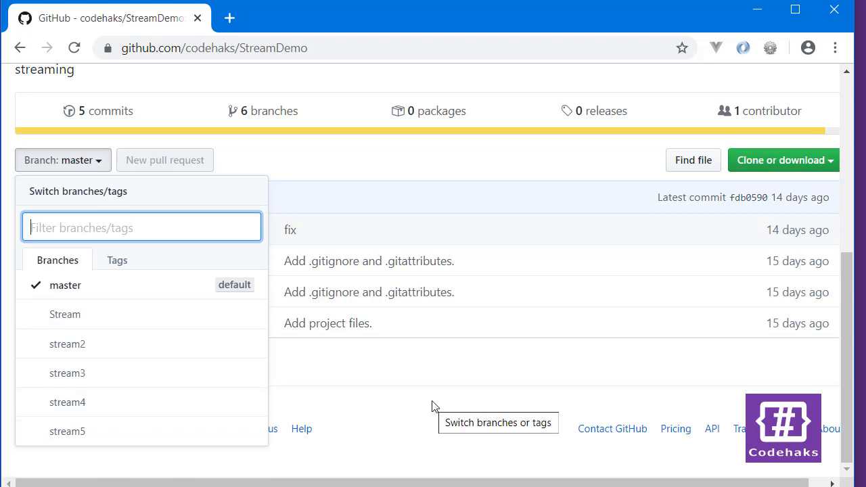